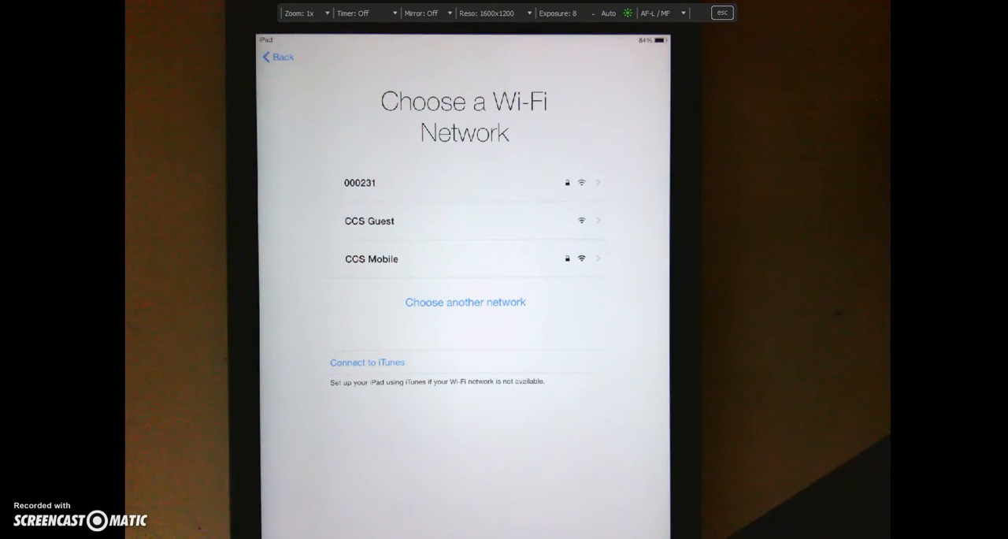
Step: Select the CCS Mobile network from the Wi-Fi list
{"action": "left_click", "coordinate": [465, 258]}
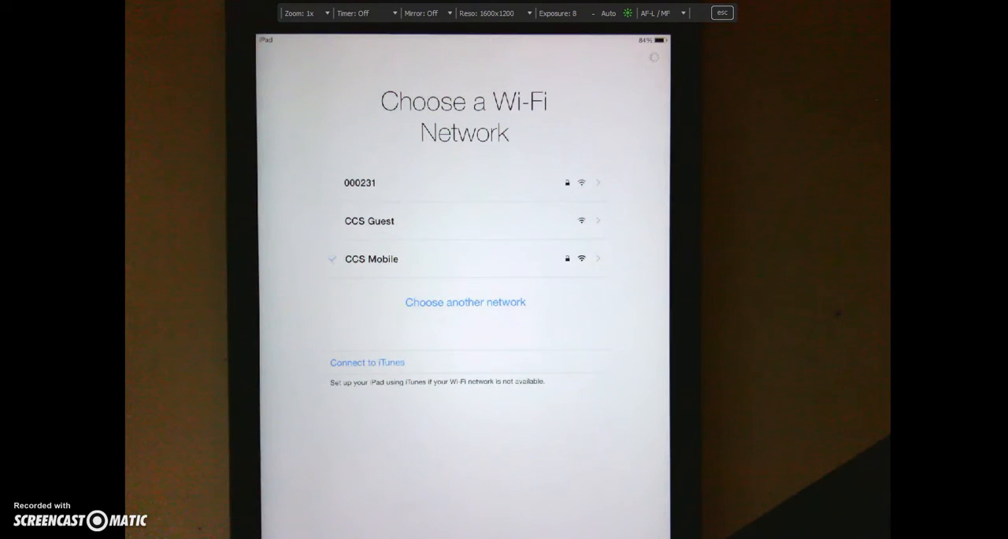
Step: Continue past the Wi-Fi screen to the Set Up iPad options
{"action": "left_click", "coordinate": [371, 259]}
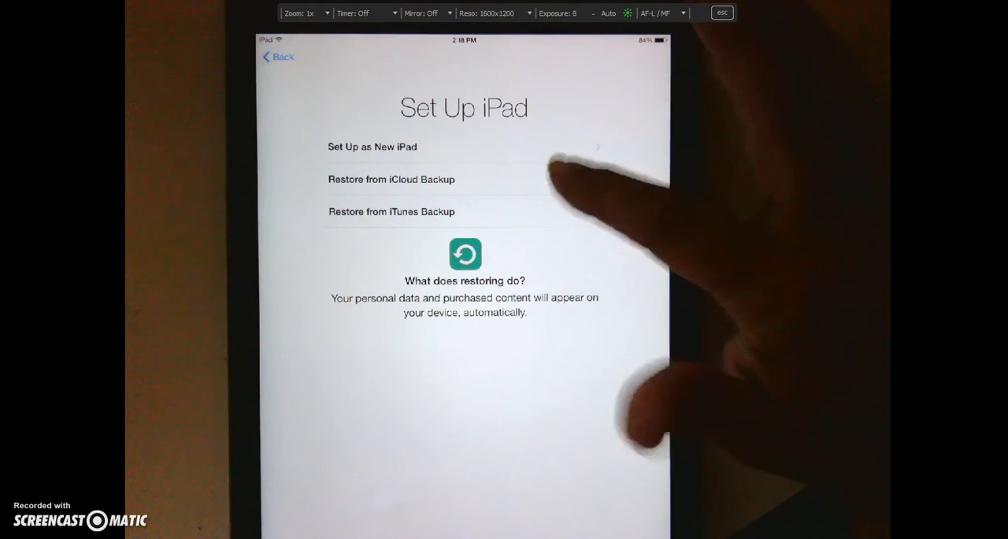
Step: Choose Restore from iCloud Backup and submit the Apple ID and password
{"action": "left_click", "coordinate": [391, 178]}
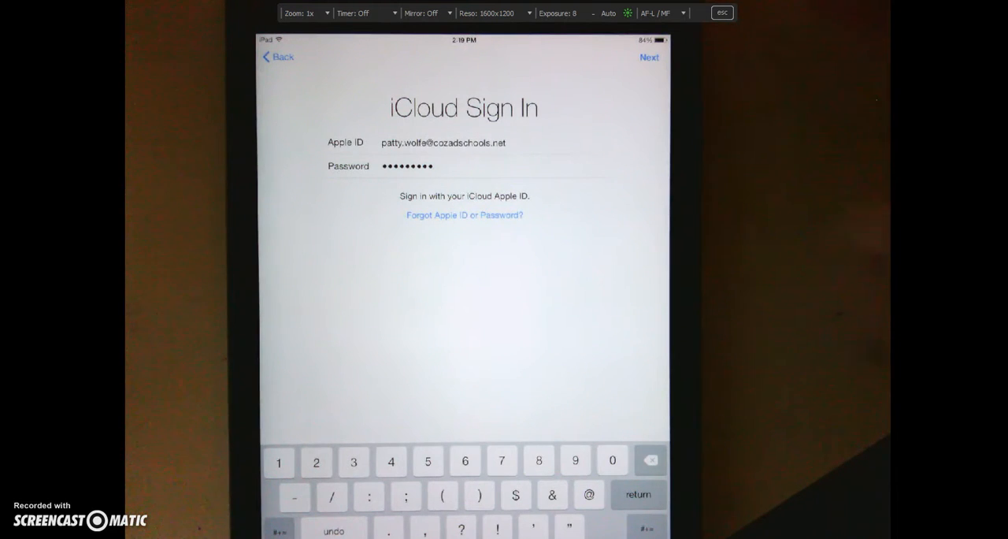
{"action": "left_click", "coordinate": [649, 56]}
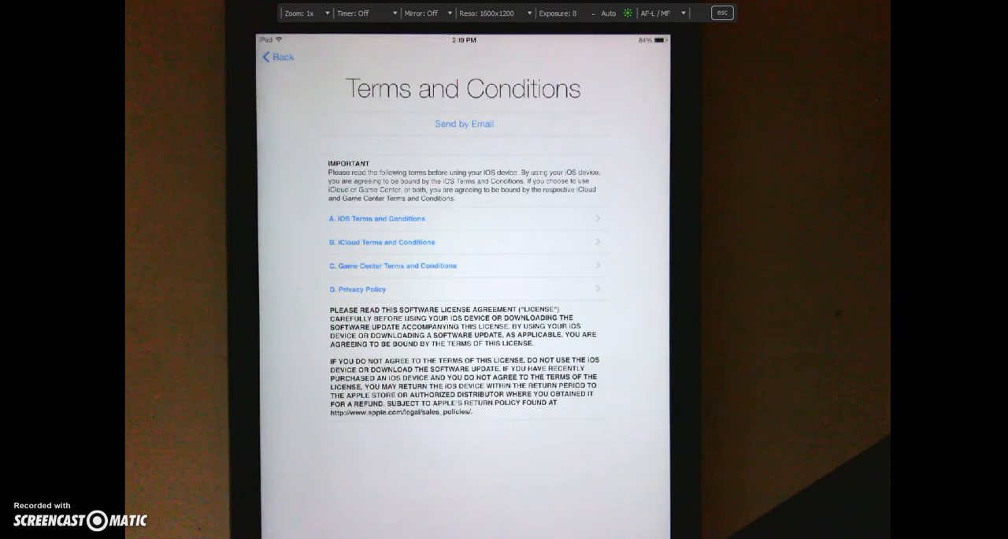
{"action": "mouse_move", "coordinate": [824, 384]}
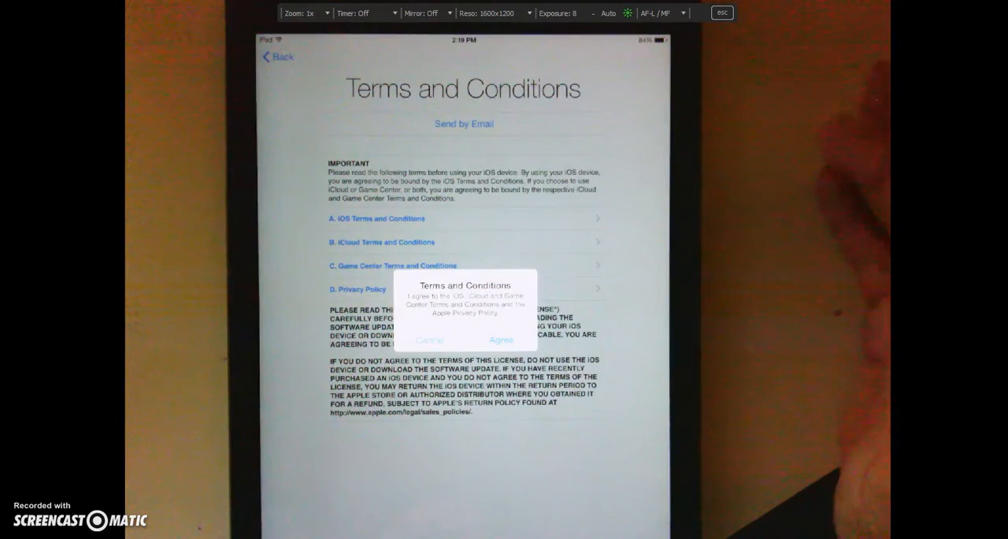
Step: Agree to the terms, then continue past the school's configuration notice
{"action": "left_click", "coordinate": [501, 339]}
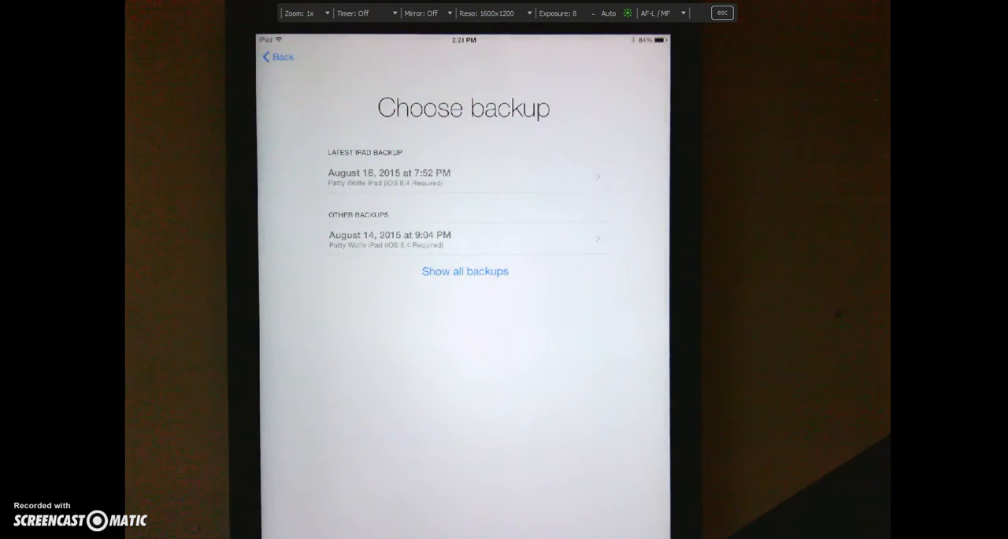
{"action": "mouse_move", "coordinate": [956, 483]}
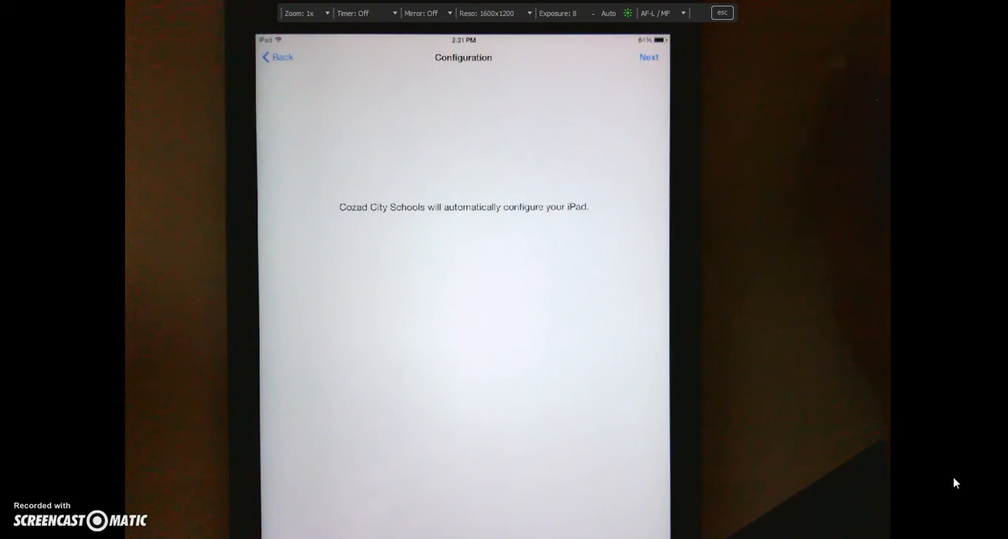
{"action": "left_click", "coordinate": [649, 57]}
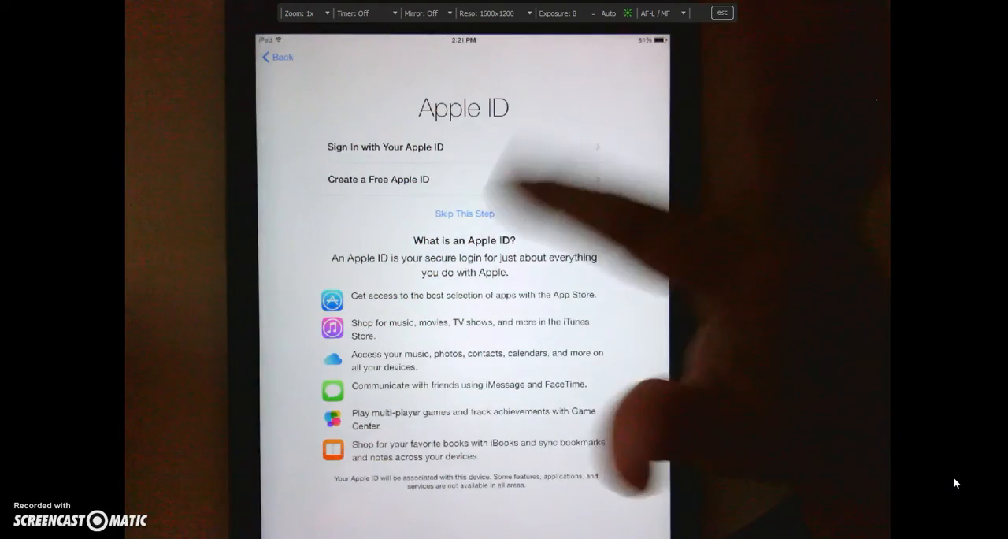
Step: Skip the Apple ID sign-in and finish the remaining setup prompts
{"action": "left_click", "coordinate": [465, 214]}
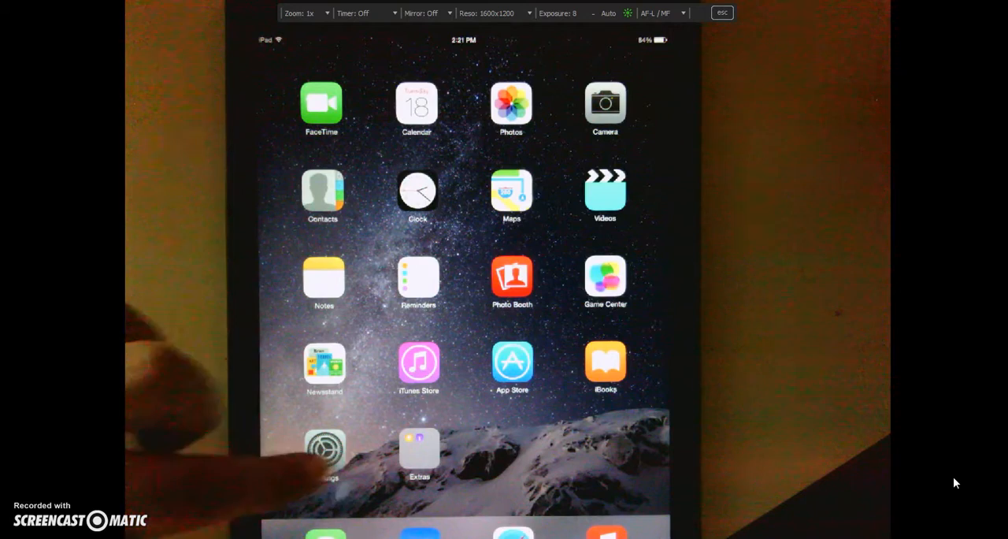
Step: Open Settings and go to General > Software Update to see iOS 8.4.1
{"action": "left_click", "coordinate": [324, 447]}
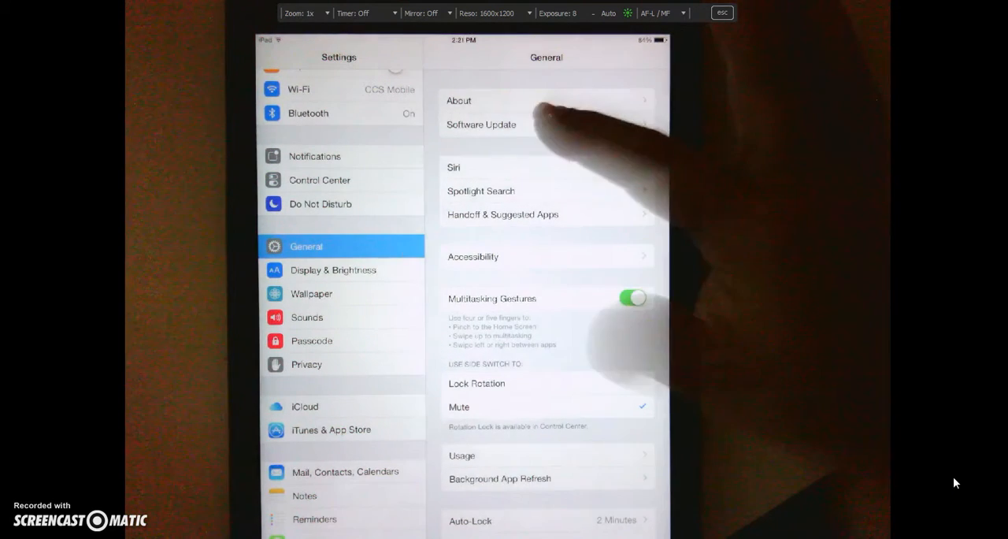
{"action": "left_click", "coordinate": [481, 124]}
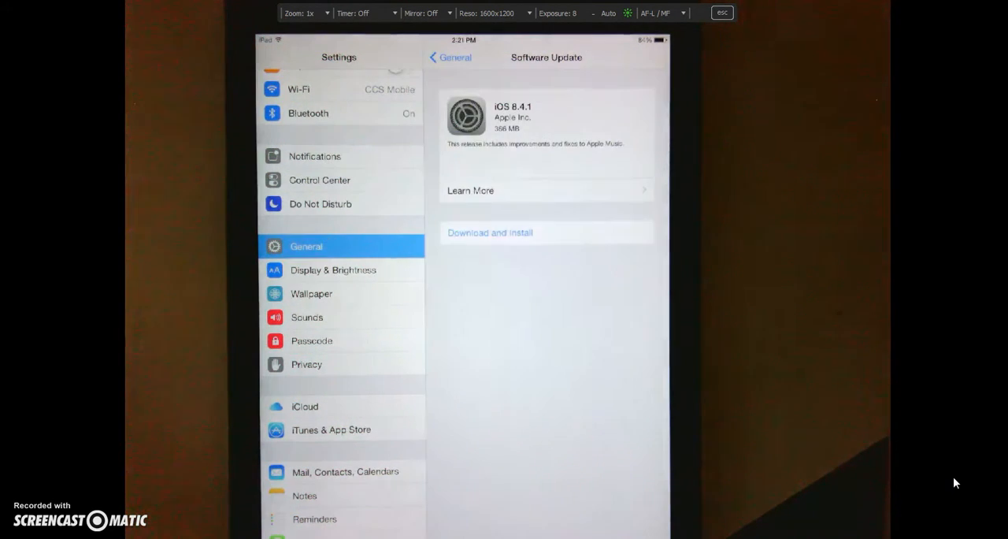